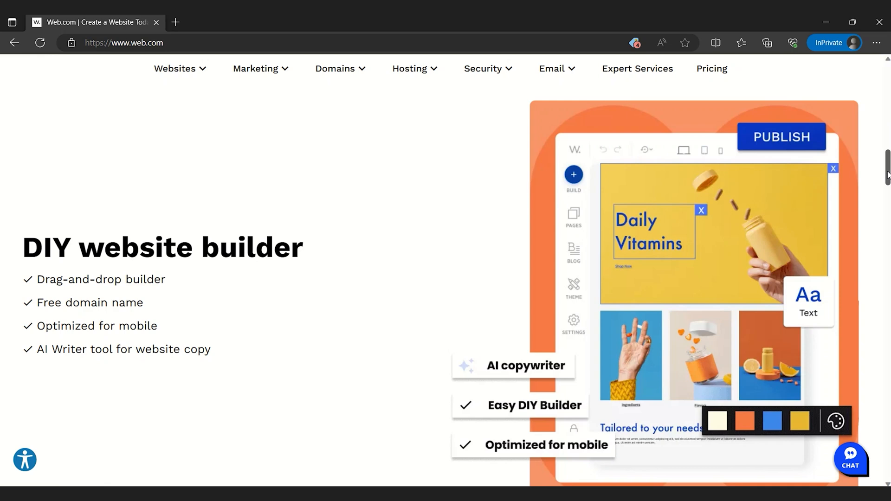
Scroll the homepage down through the DIY website builder features list.
scroll("down", 3)
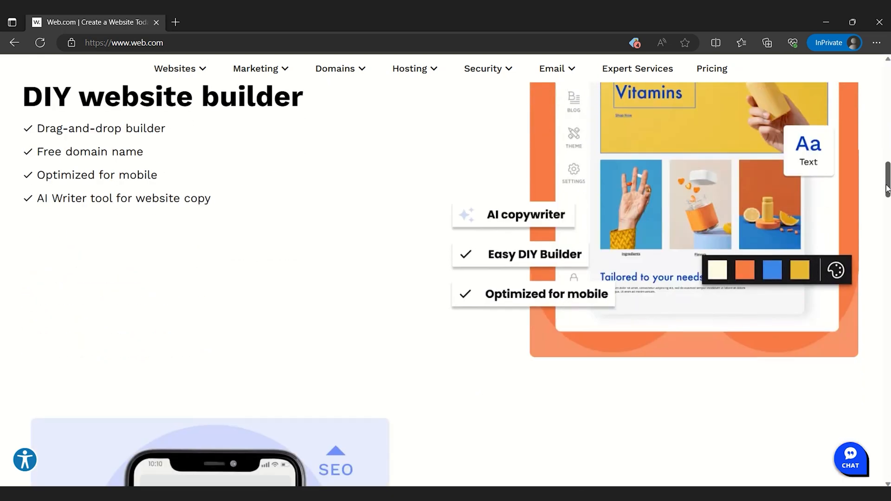
scroll("down", 3)
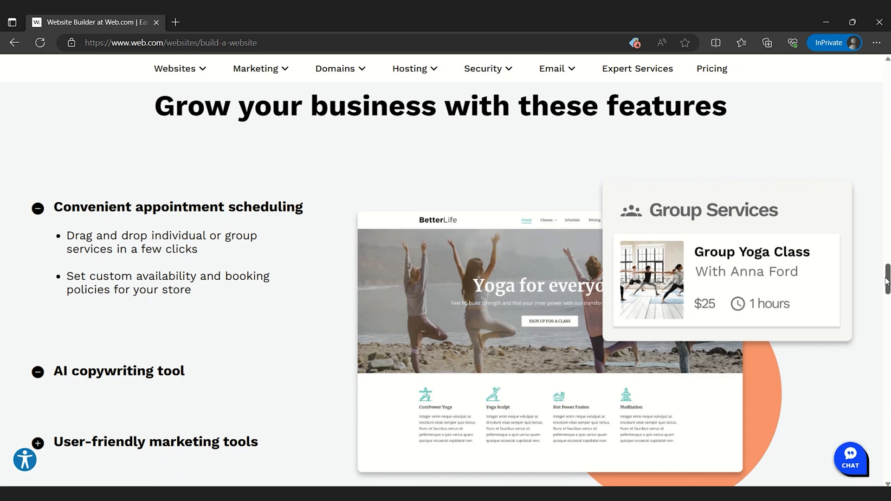
Scroll the builder page from 'Grow your business with these features' to the 'Let our pros build it' 25% off banner.
scroll("down", 3)
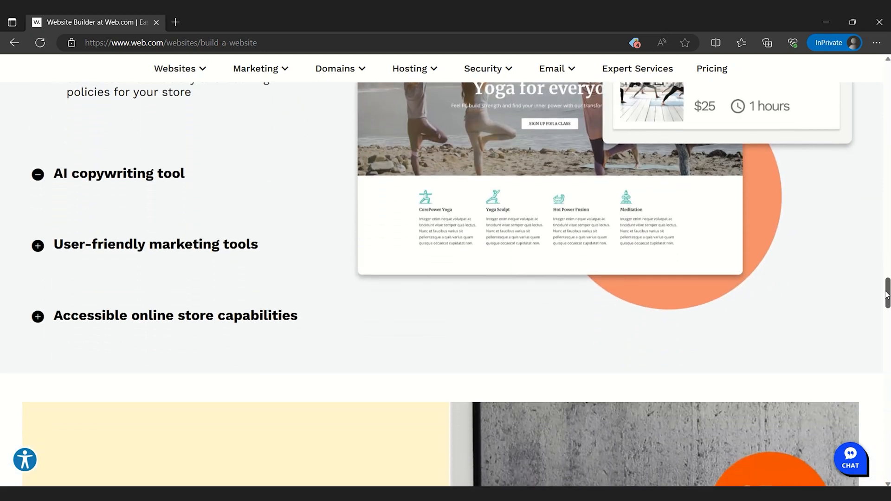
scroll("down", 3)
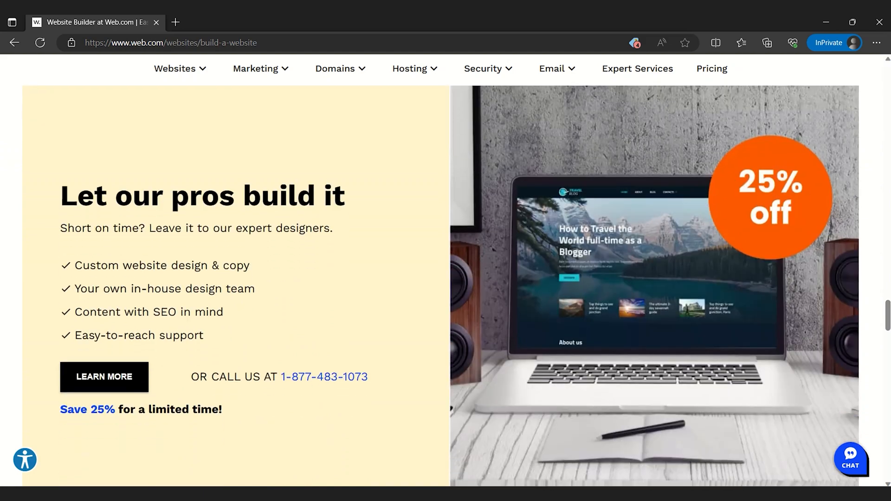
scroll("down", 3)
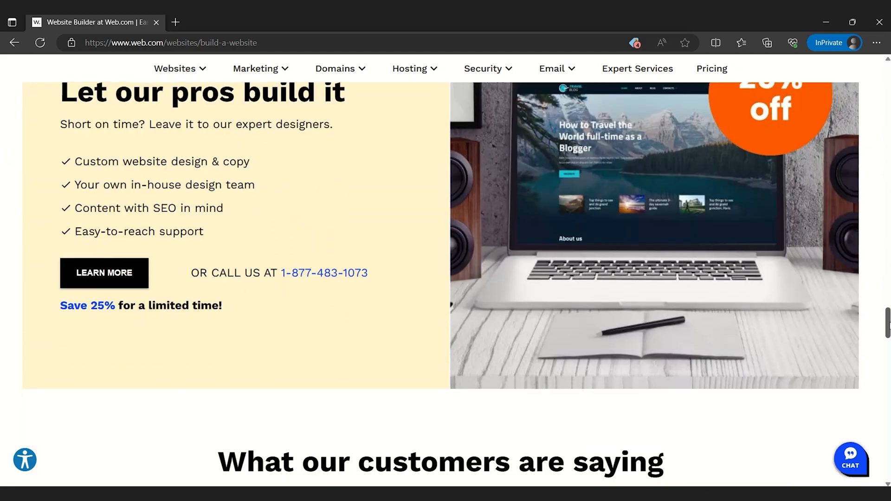
scroll("down", 3)
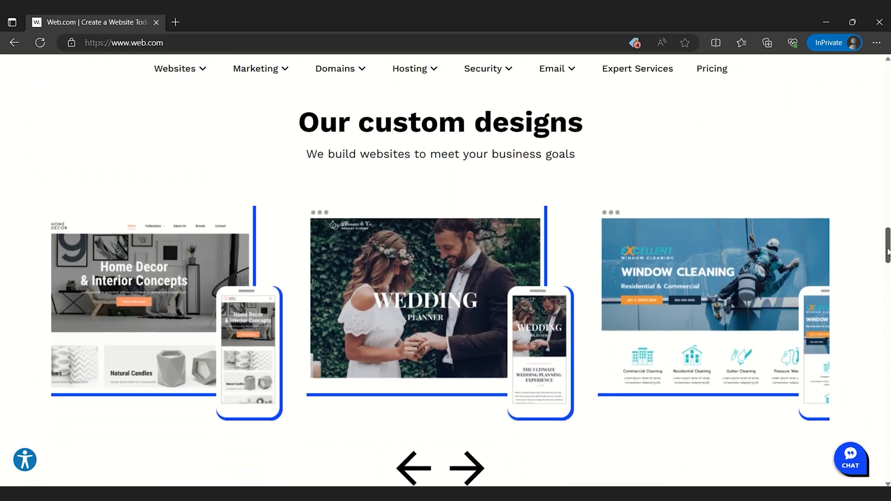
Advance the custom designs carousel to the Johann Rose example, then view the pricing plans.
scroll("down", 3)
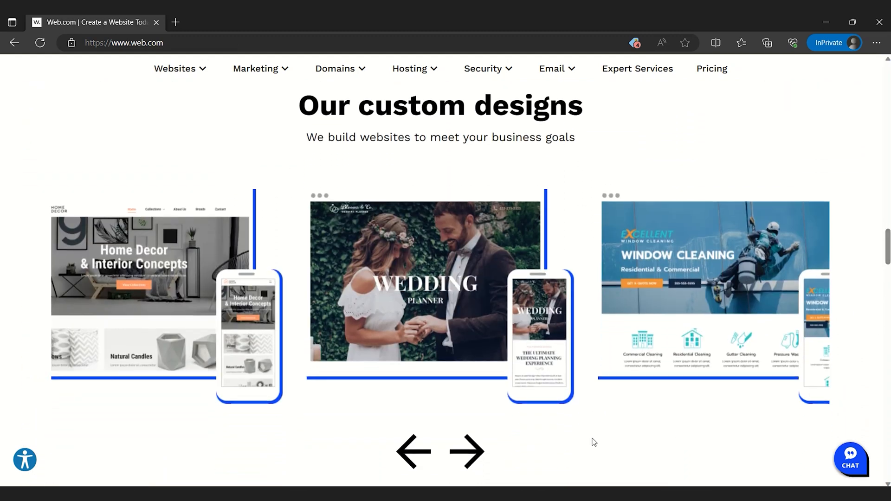
left_click(467, 452)
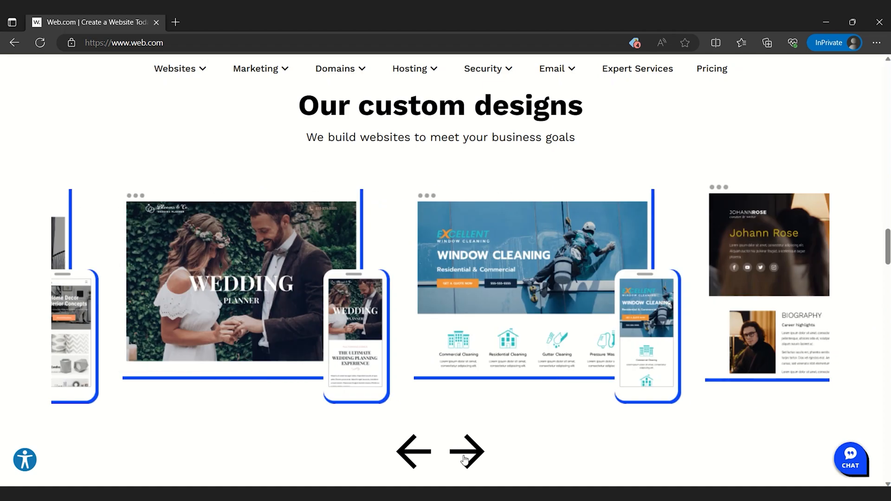
left_click(466, 451)
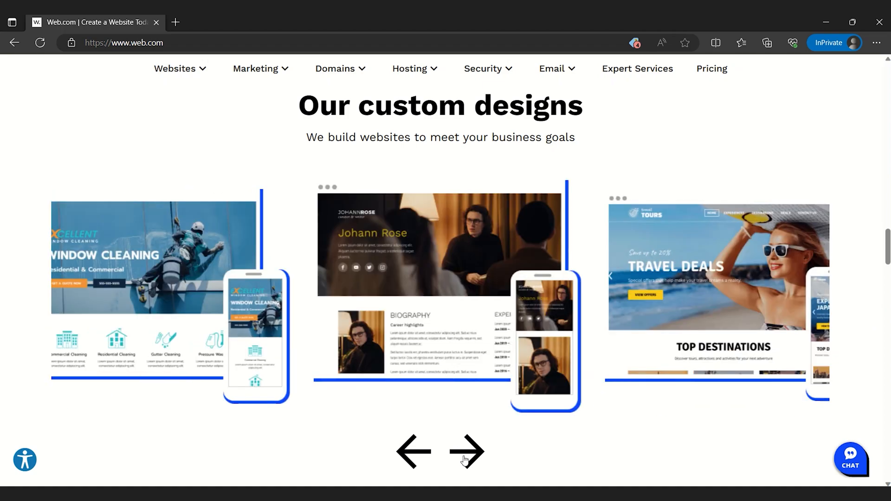
left_click(711, 68)
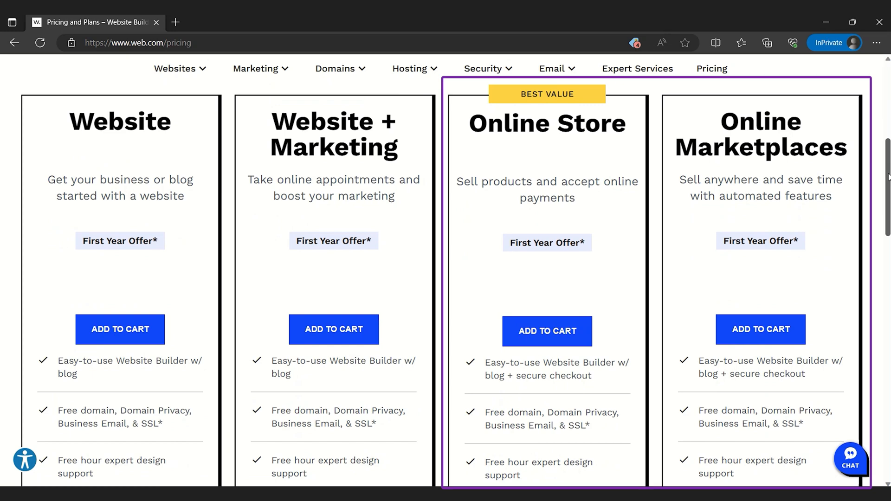